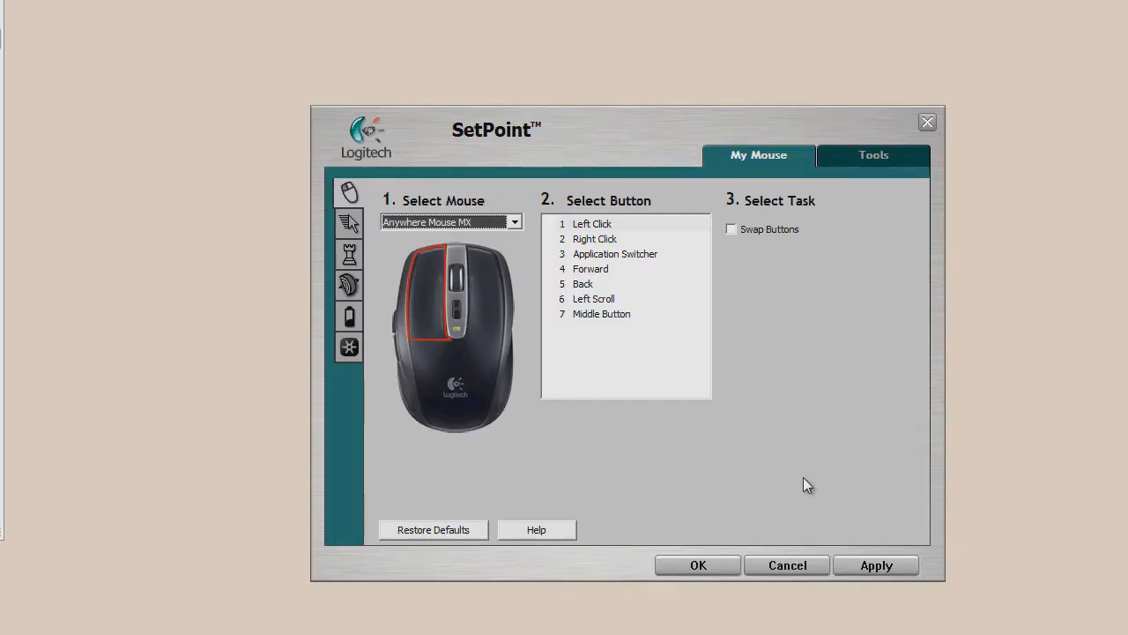
mouse_move(809, 476)
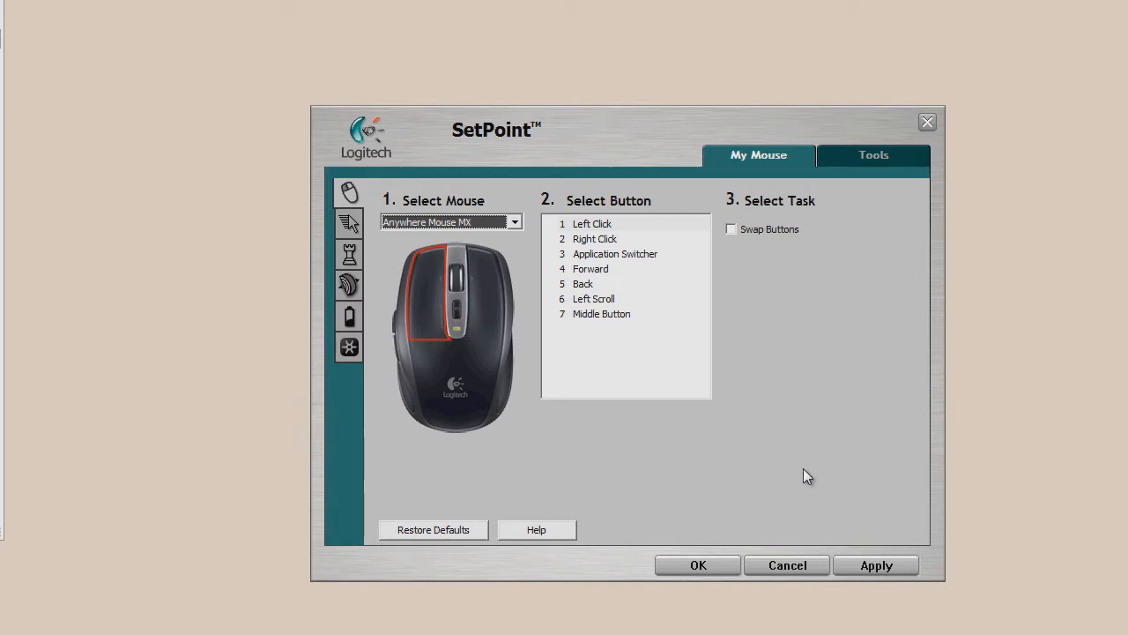
mouse_move(453, 319)
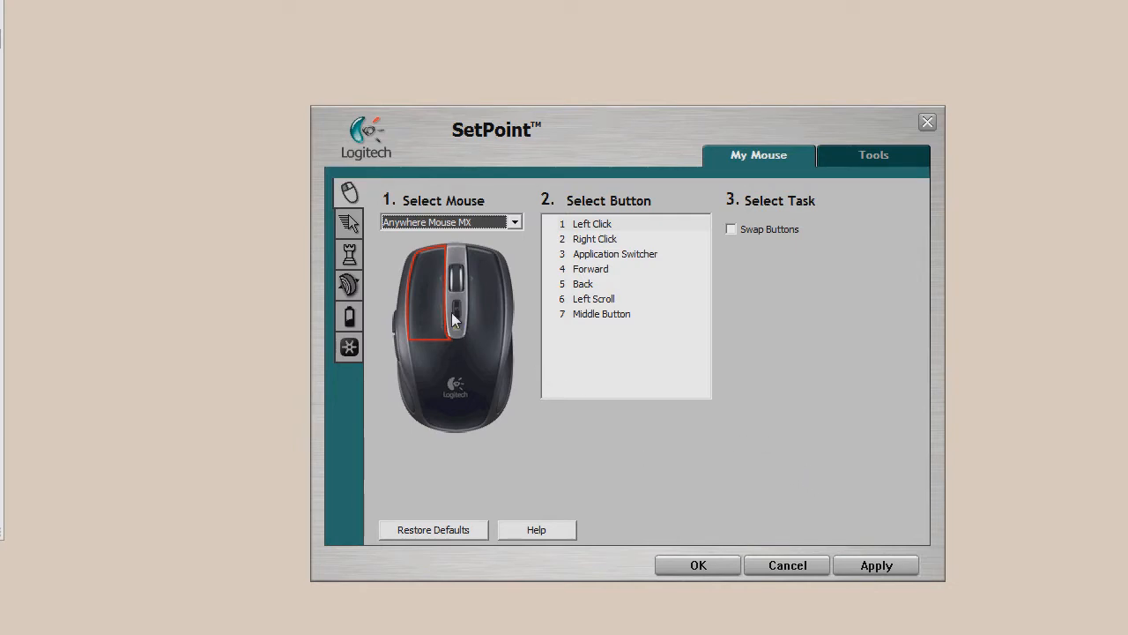
mouse_move(480, 242)
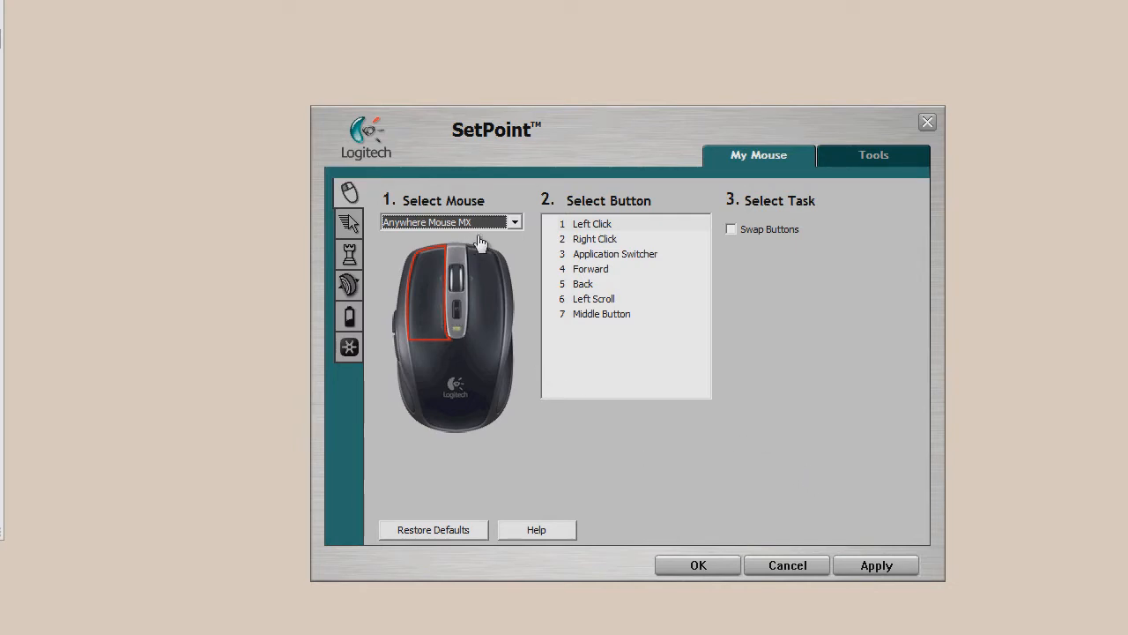
mouse_move(349, 223)
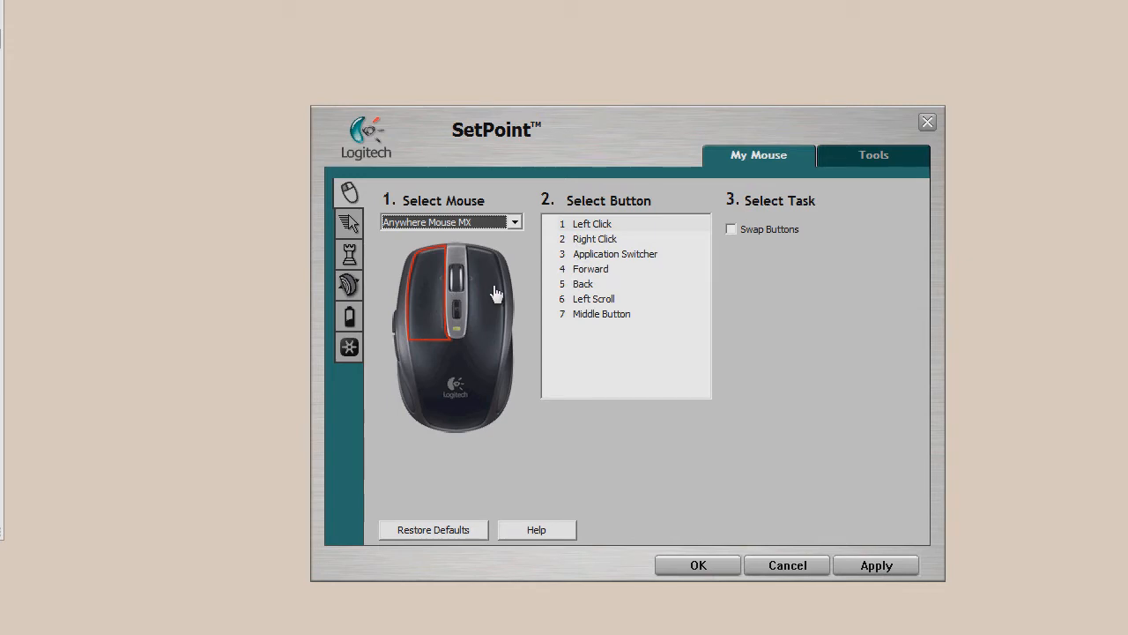
- View the Forward, Back and Application Switcher button assignments, checking the program dropdown
left_click(590, 268)
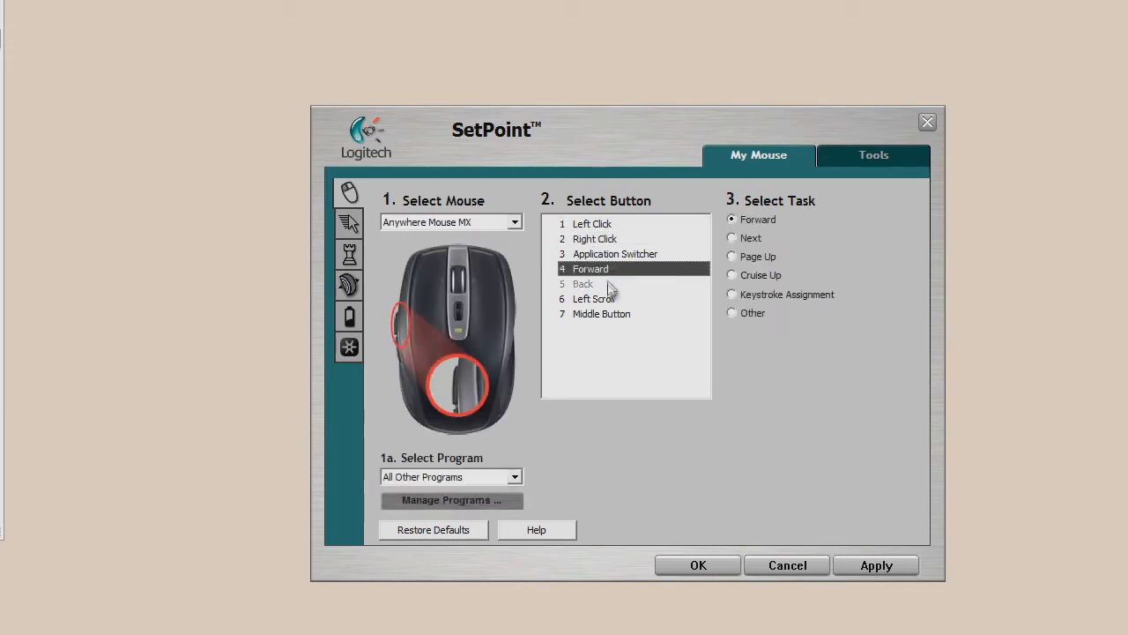
left_click(514, 476)
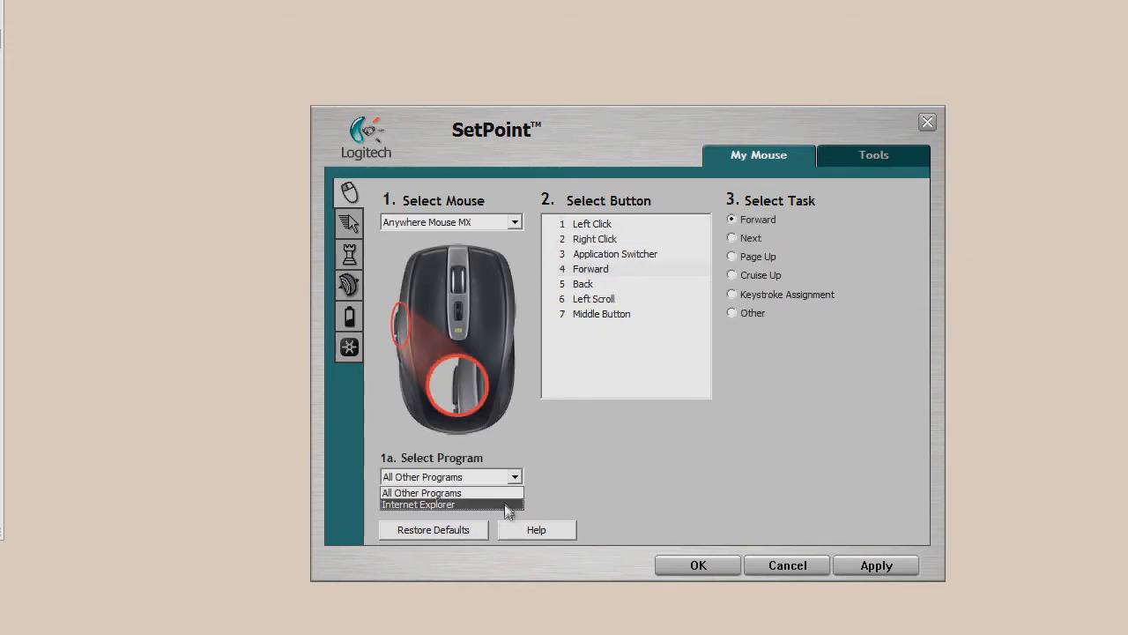
mouse_move(441, 512)
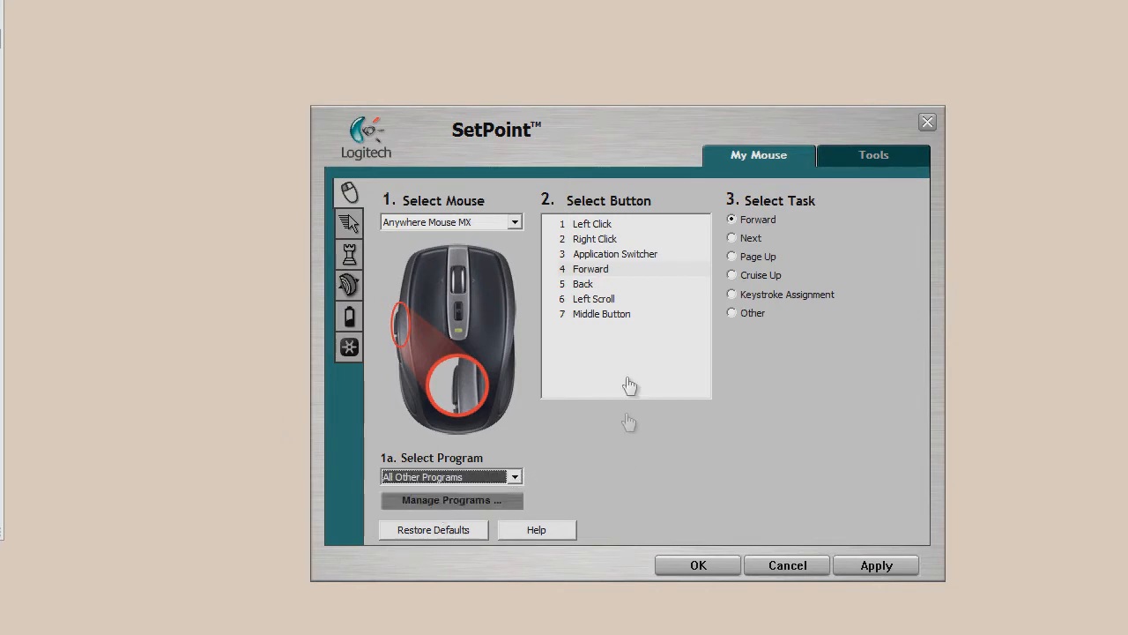
left_click(583, 283)
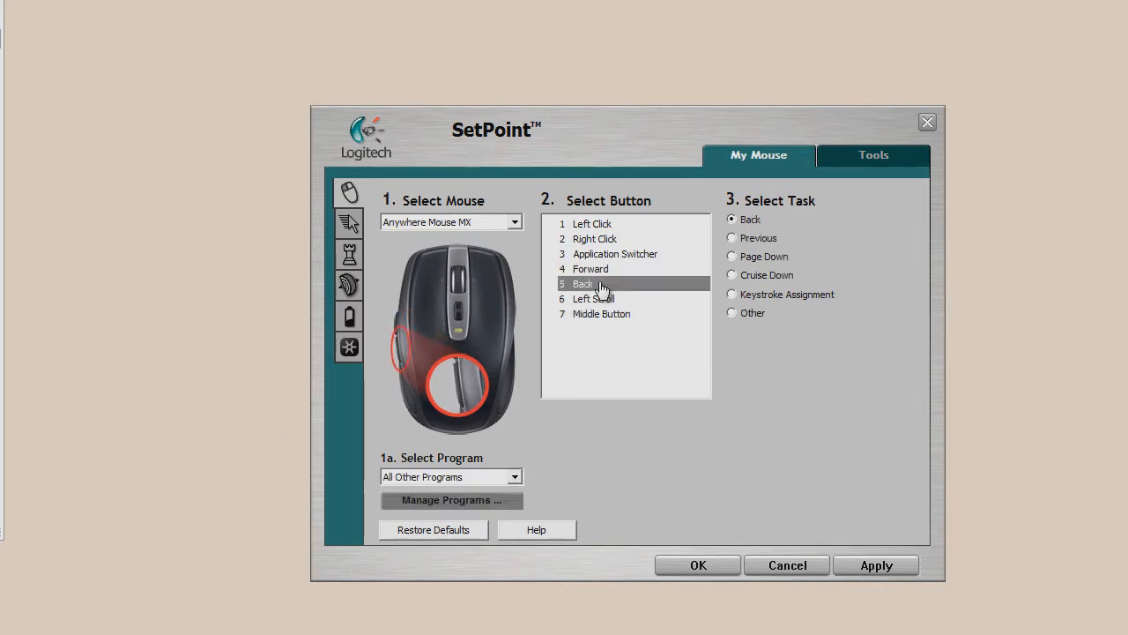
left_click(615, 254)
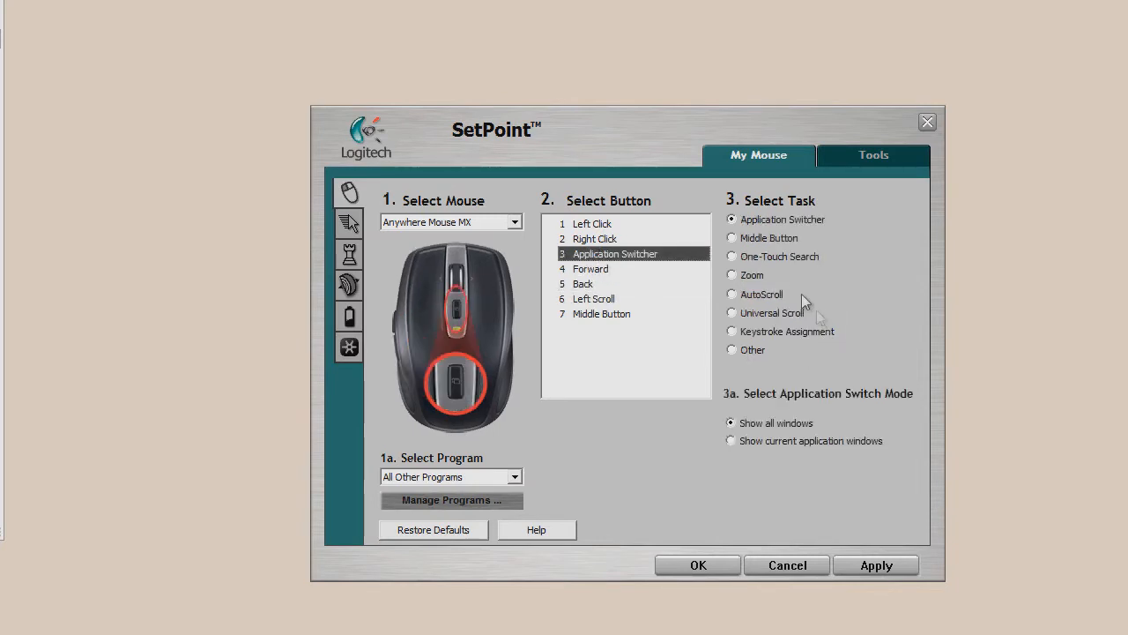
mouse_move(802, 240)
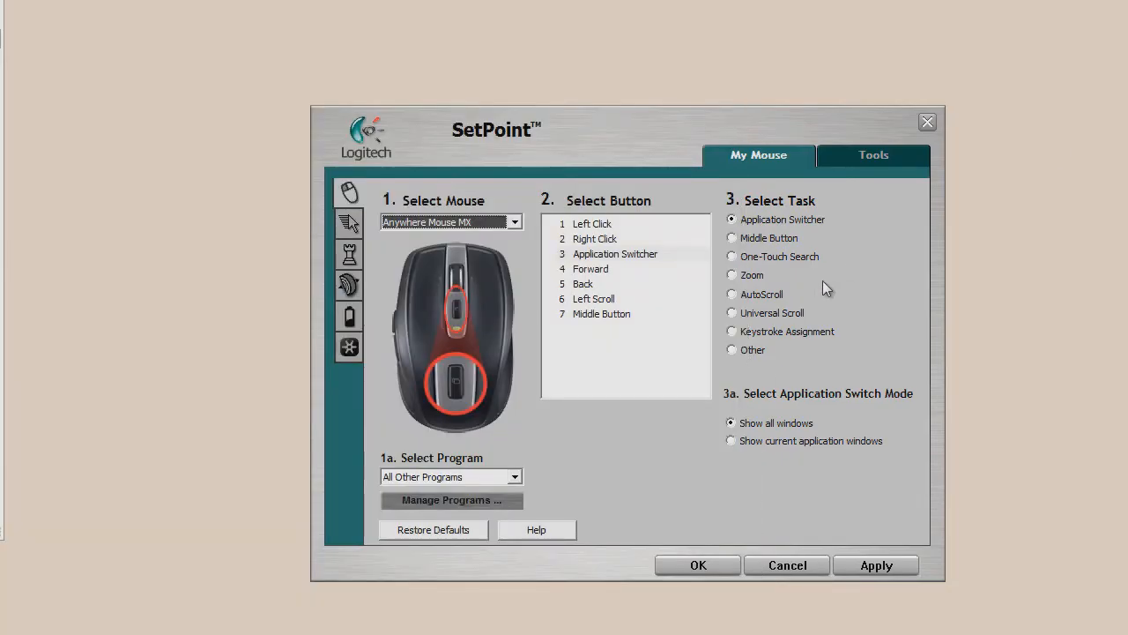
mouse_move(721, 335)
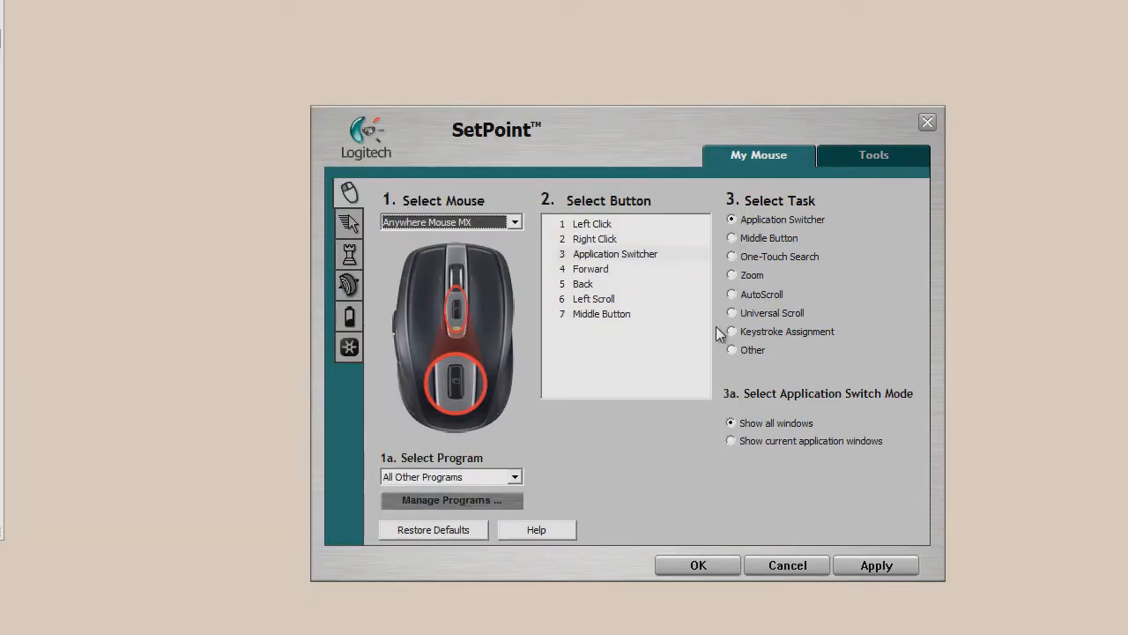
mouse_move(673, 364)
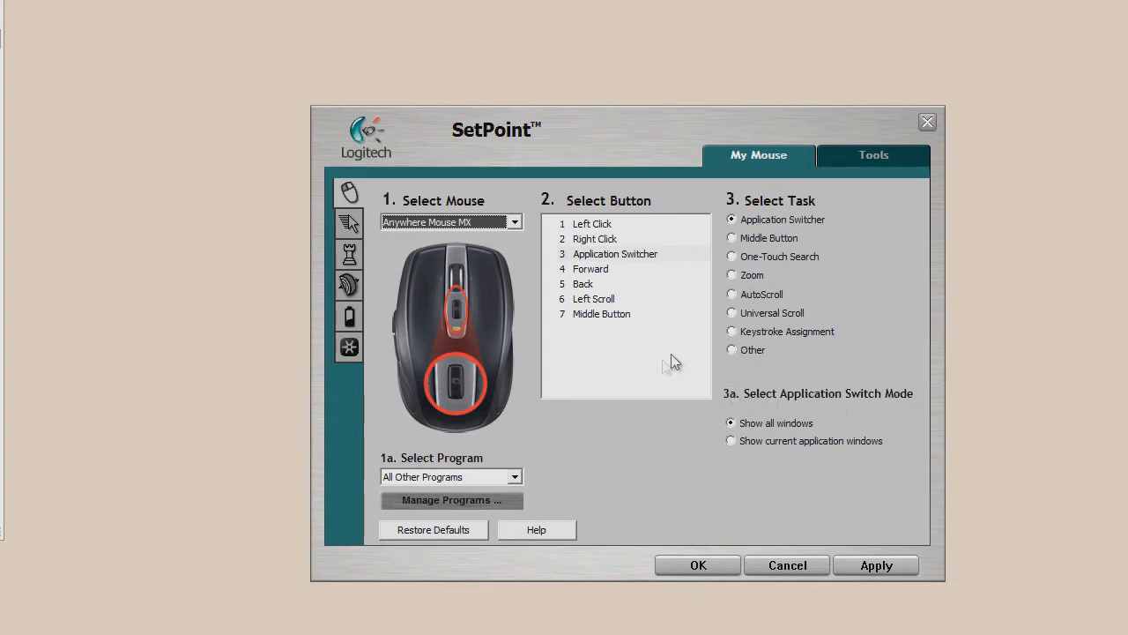
mouse_move(678, 467)
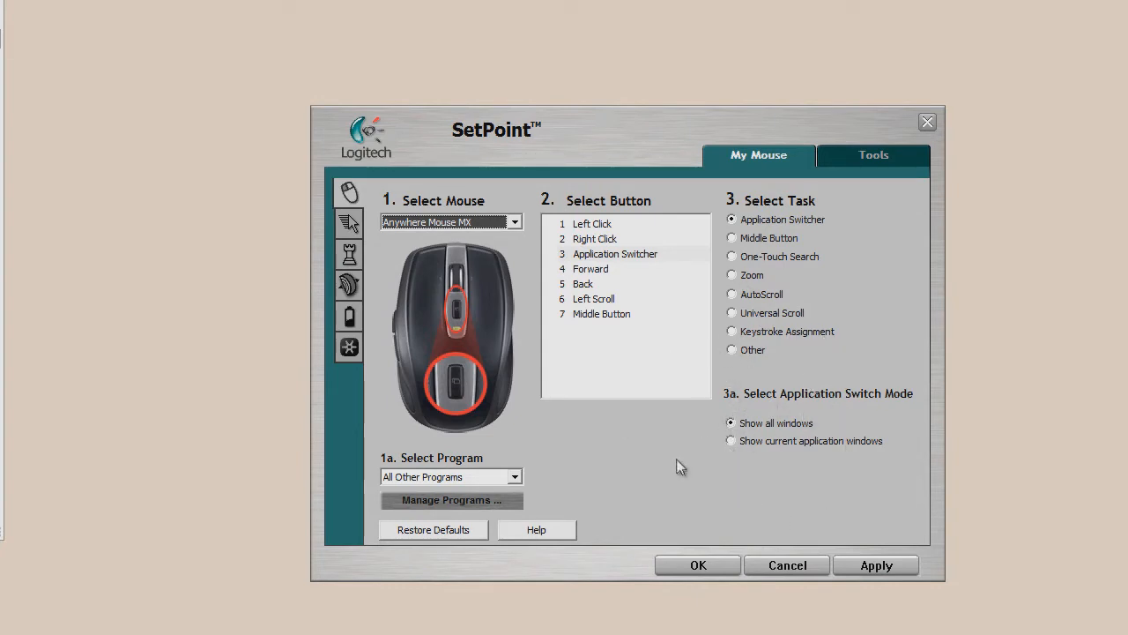
mouse_move(738, 509)
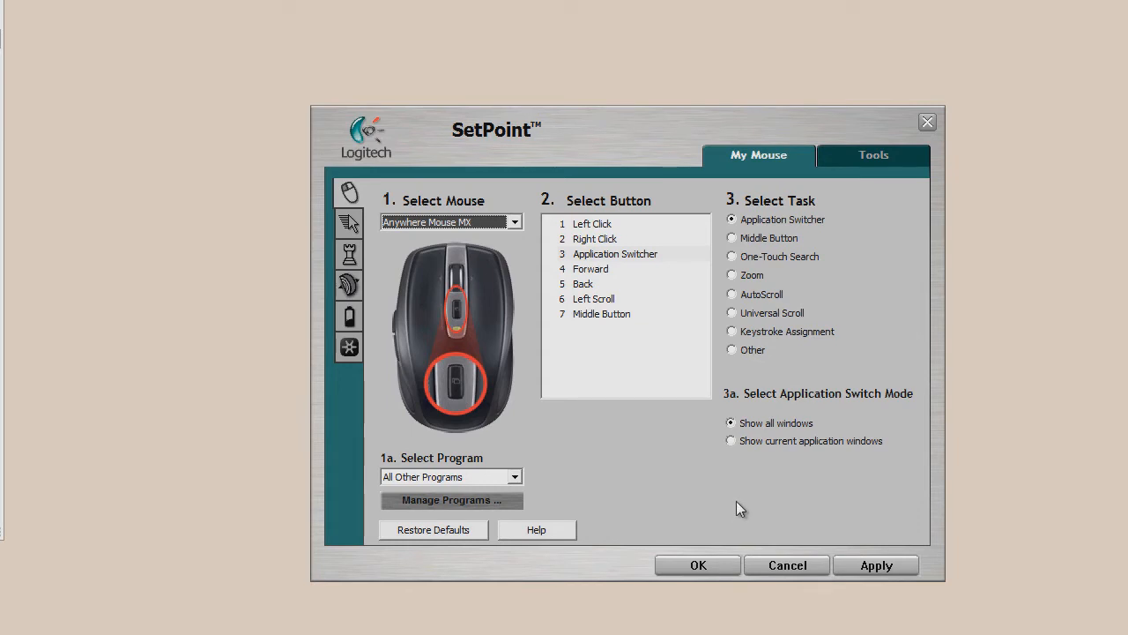
mouse_move(390, 293)
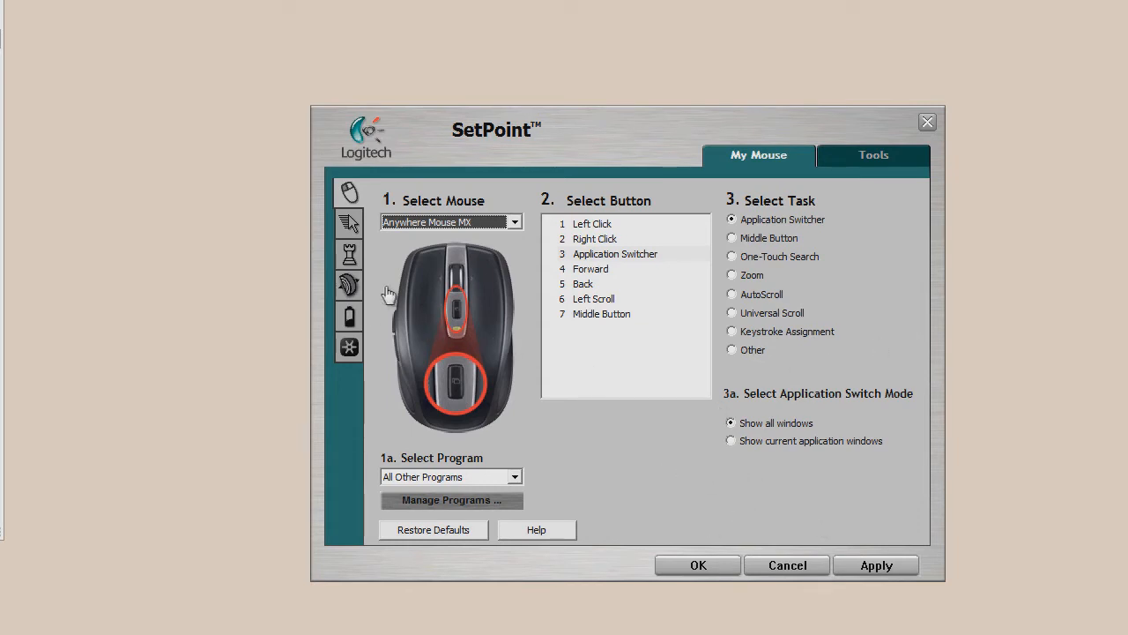
mouse_move(358, 223)
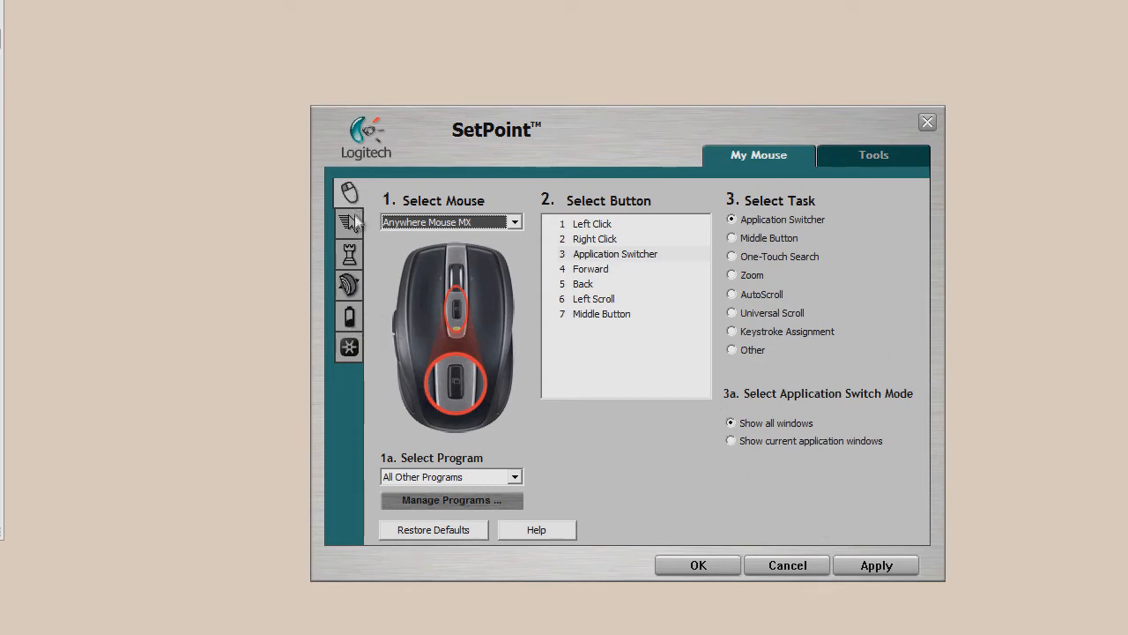
- Show the mouse movement settings and toggle pointer trails on, then back off
left_click(348, 223)
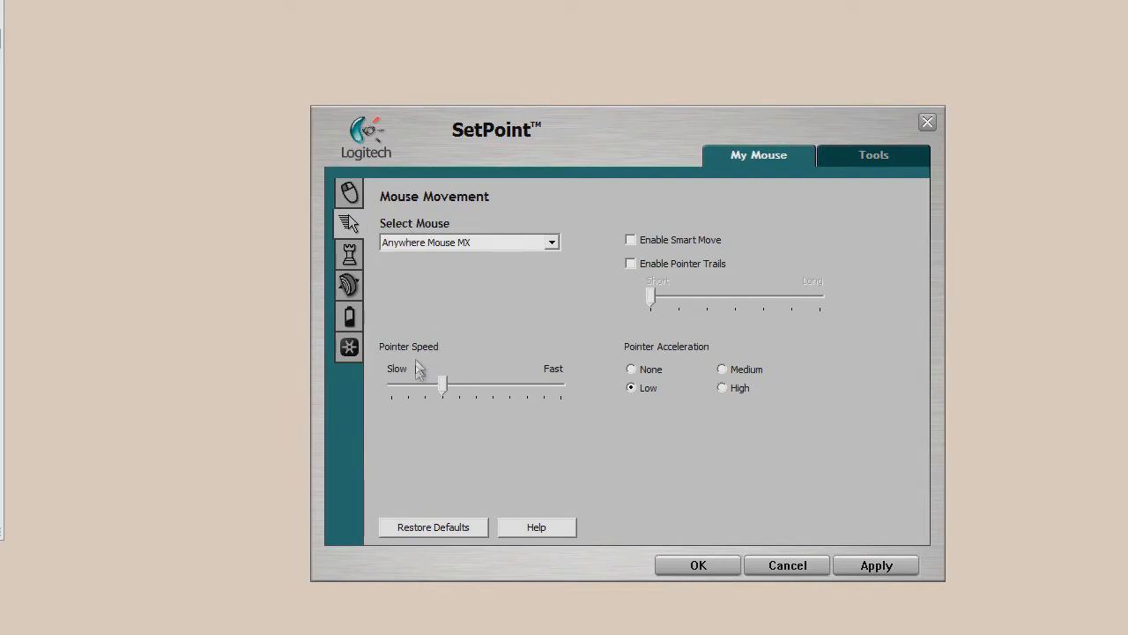
mouse_move(639, 273)
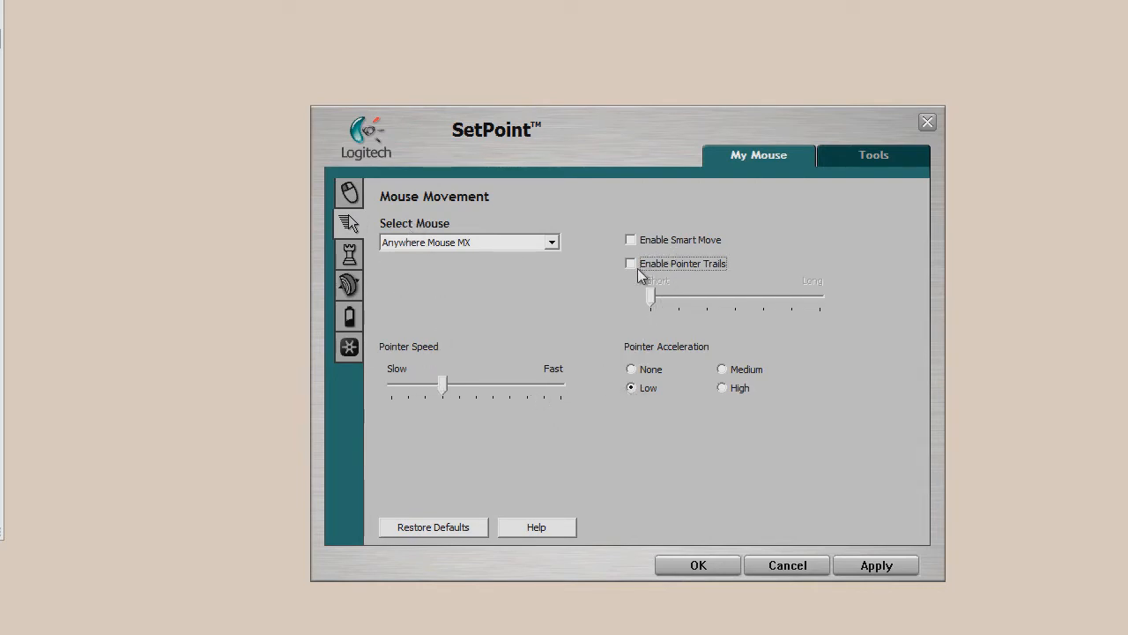
left_click(631, 262)
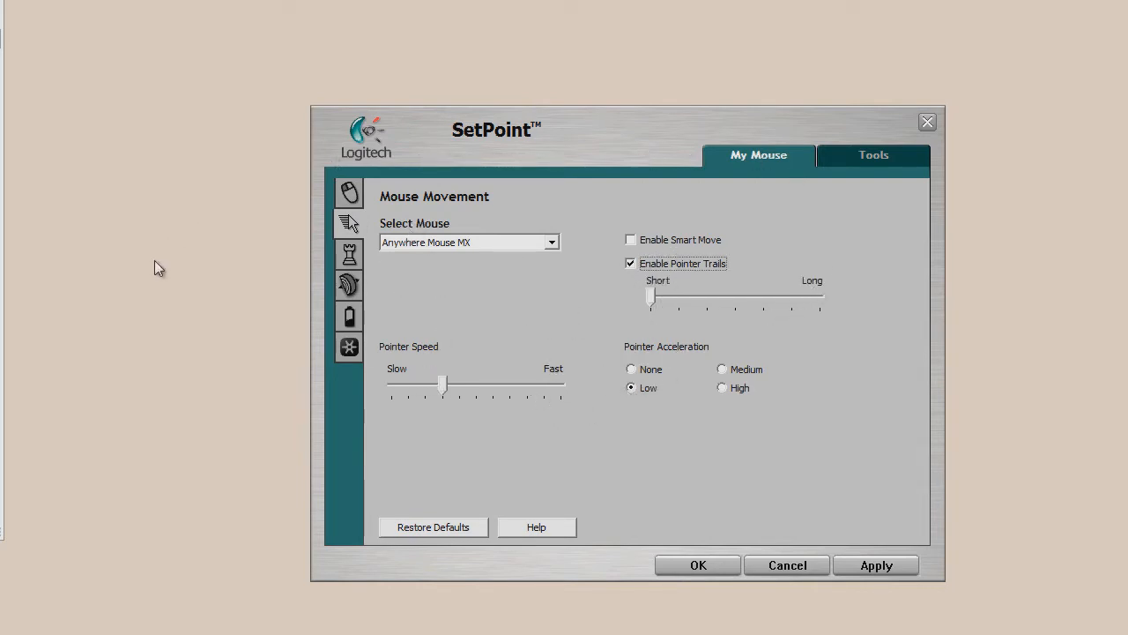
left_click(630, 263)
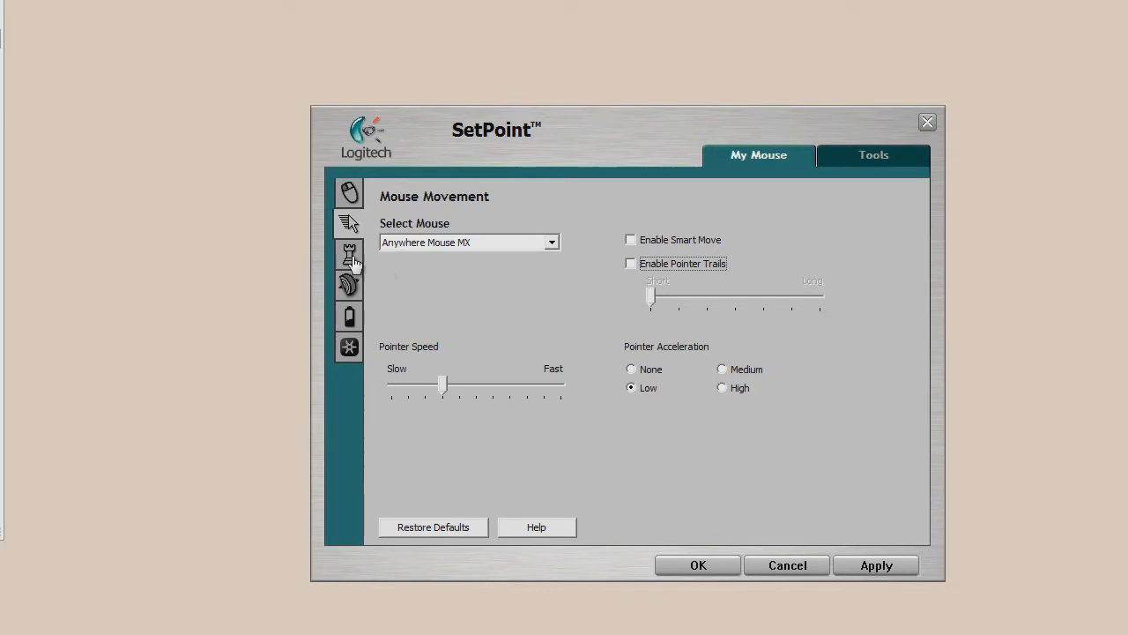
mouse_move(792, 444)
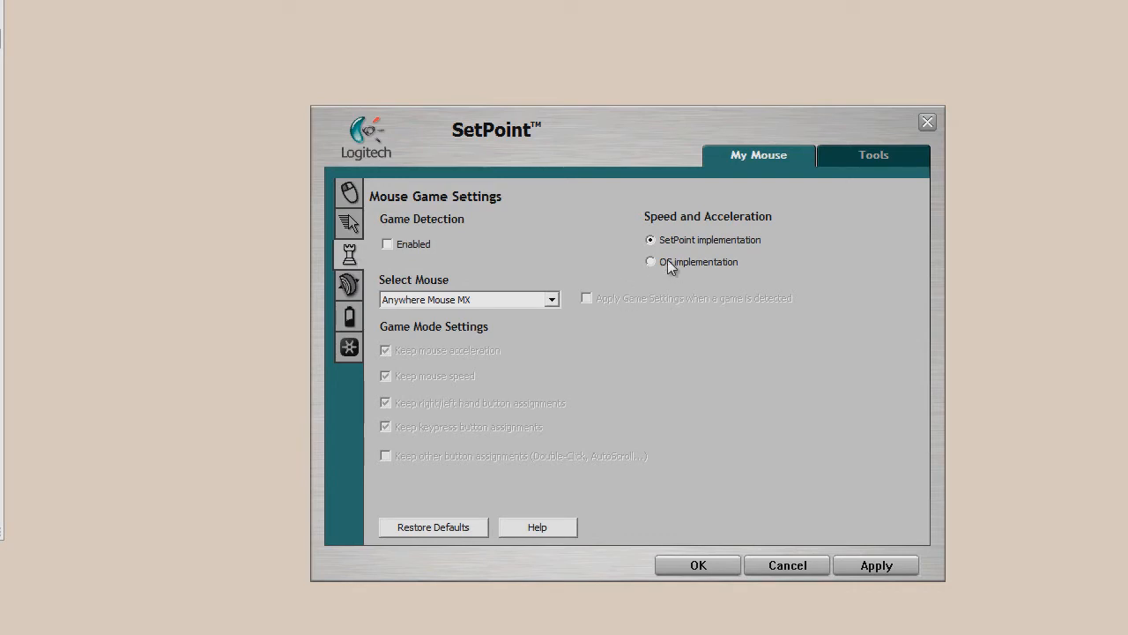
mouse_move(657, 289)
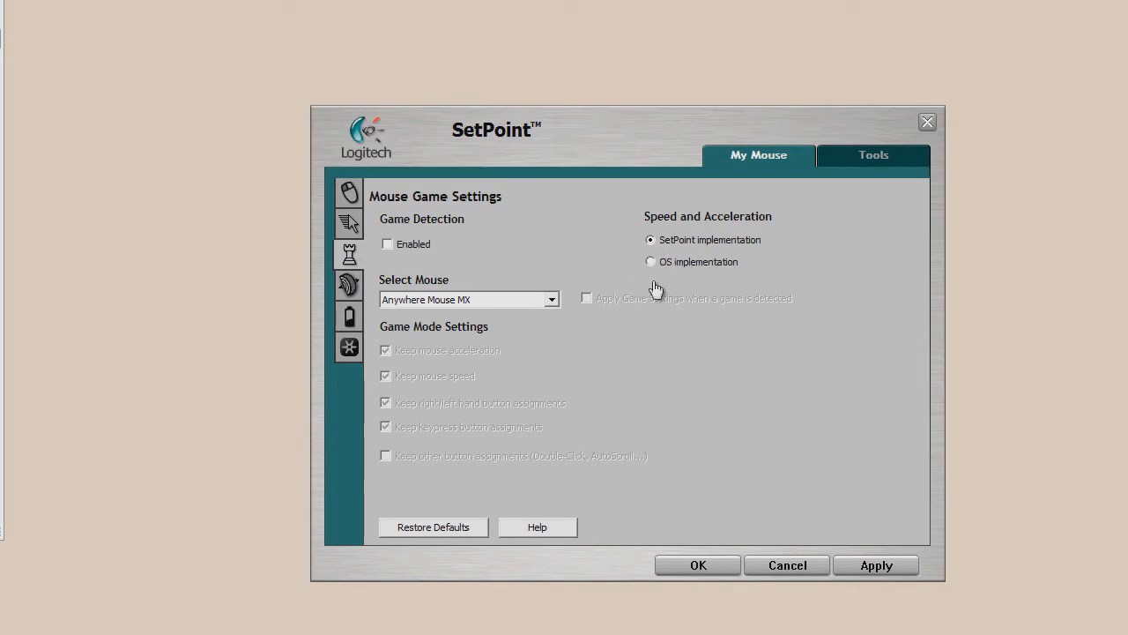
- Show the MicroGear scroll wheel settings and nudge a scroll slider slightly left
left_click(350, 284)
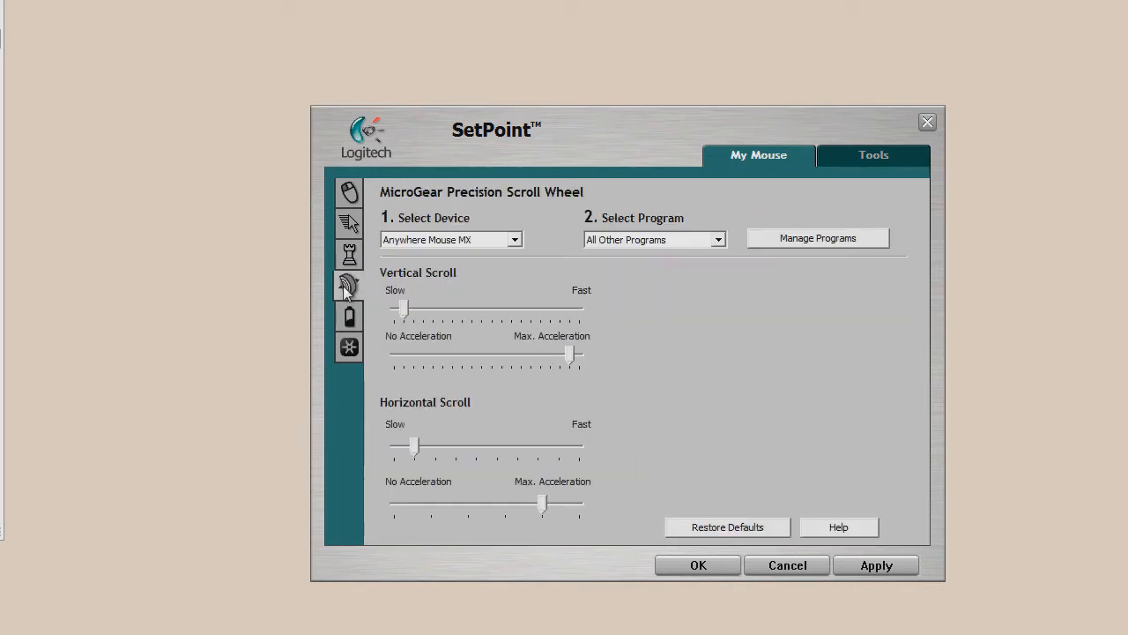
mouse_move(434, 305)
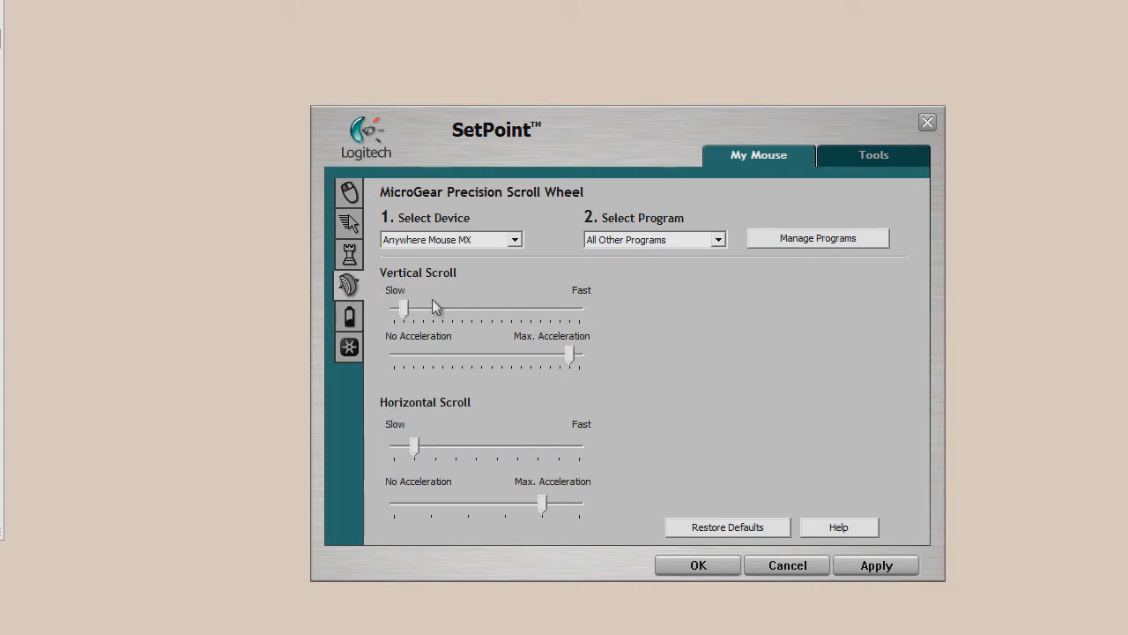
mouse_move(351, 390)
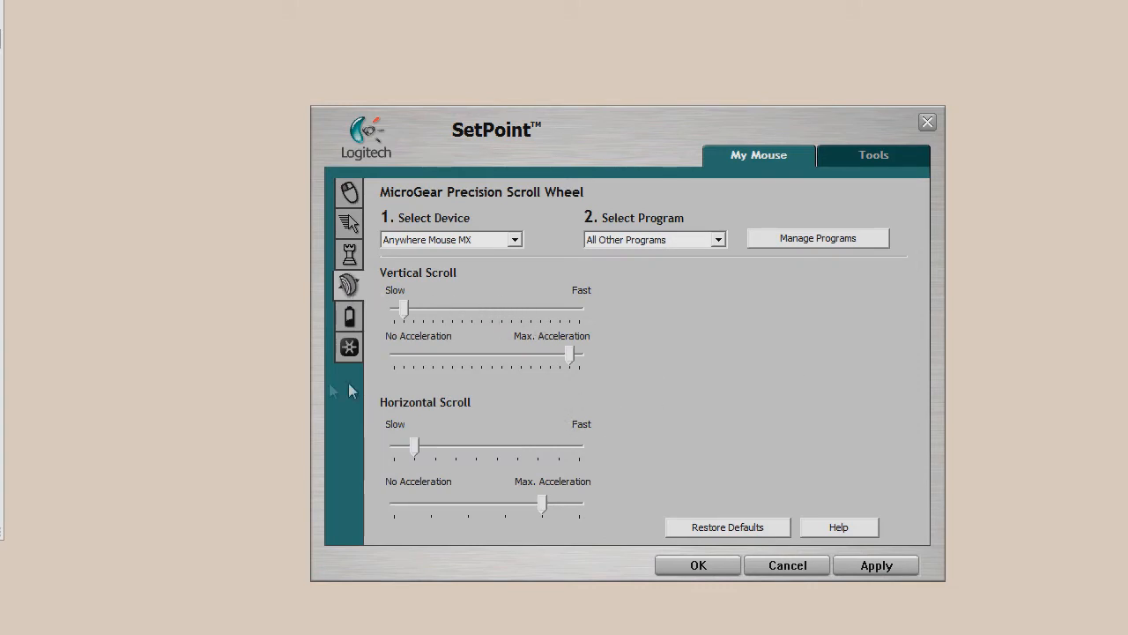
mouse_move(447, 516)
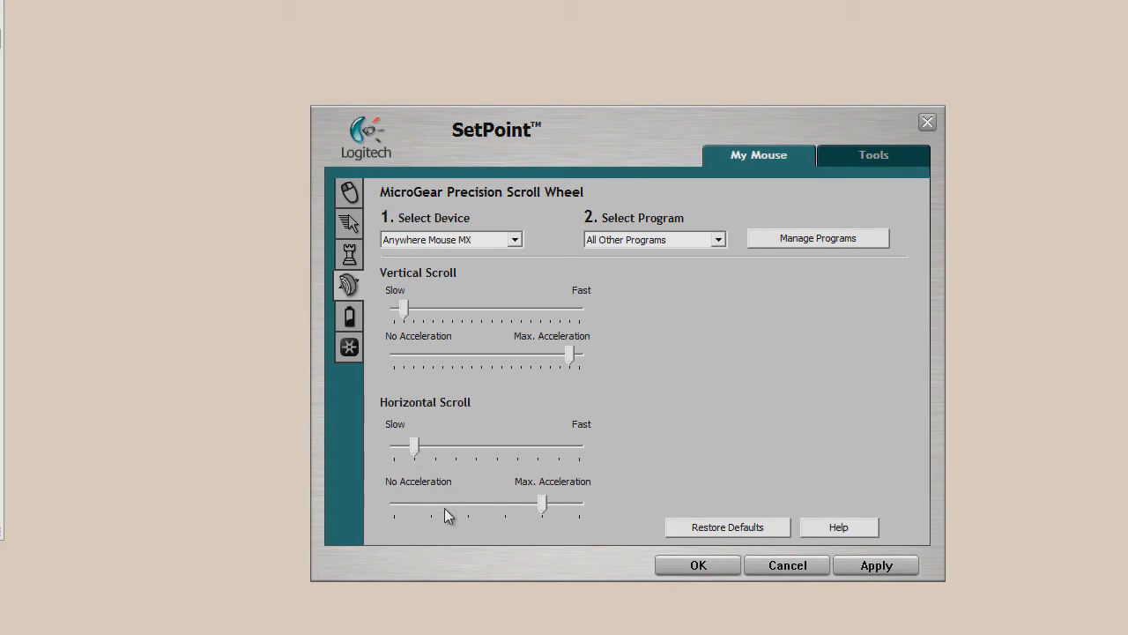
left_click_drag(542, 503, 518, 504)
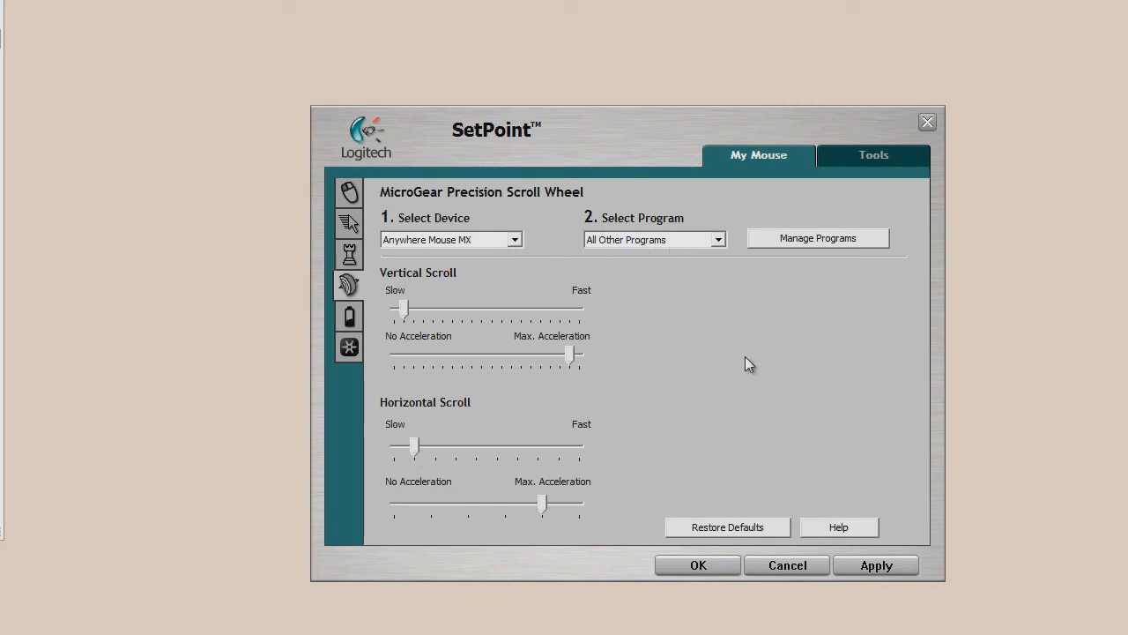
mouse_move(781, 247)
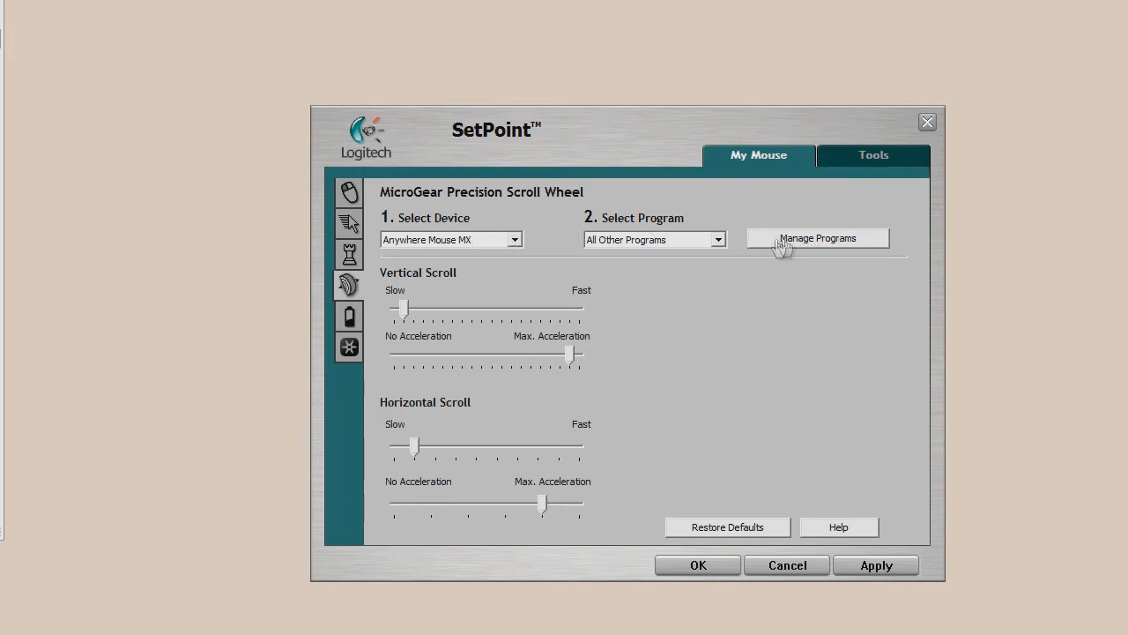
- Show the Mouse Batteries page with remaining power in Percent (85%) instead of days
left_click(348, 316)
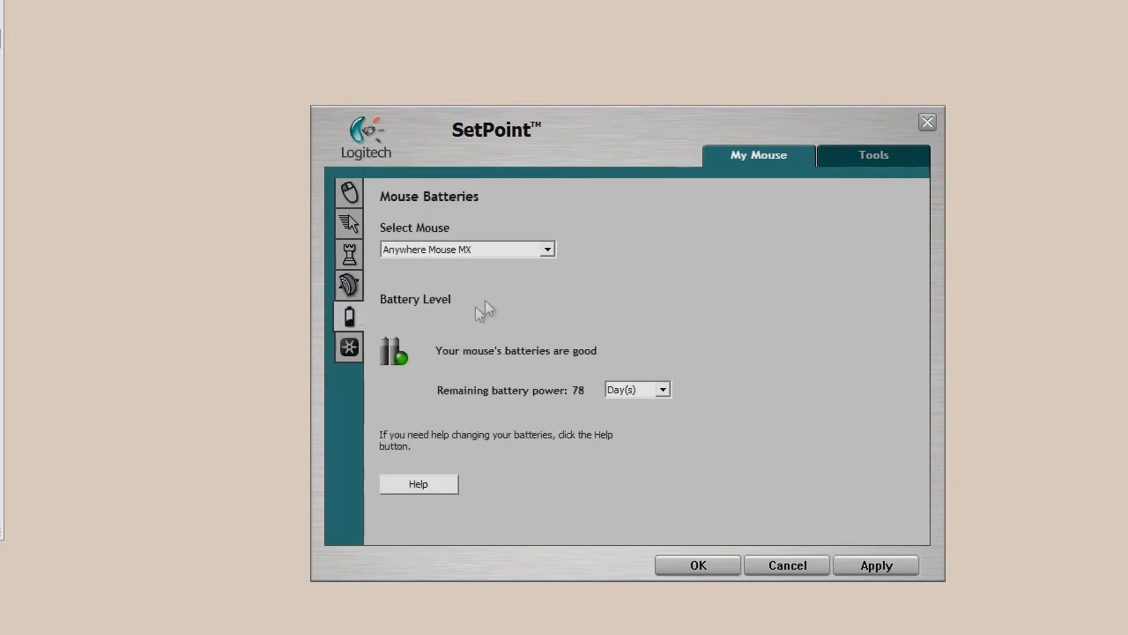
mouse_move(432, 439)
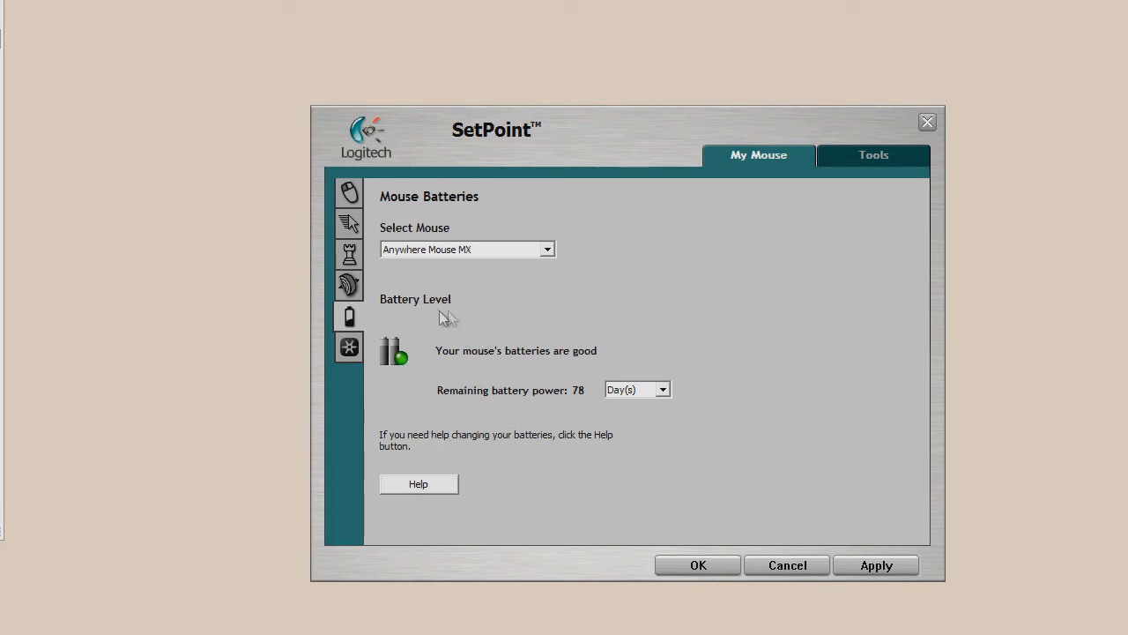
mouse_move(607, 394)
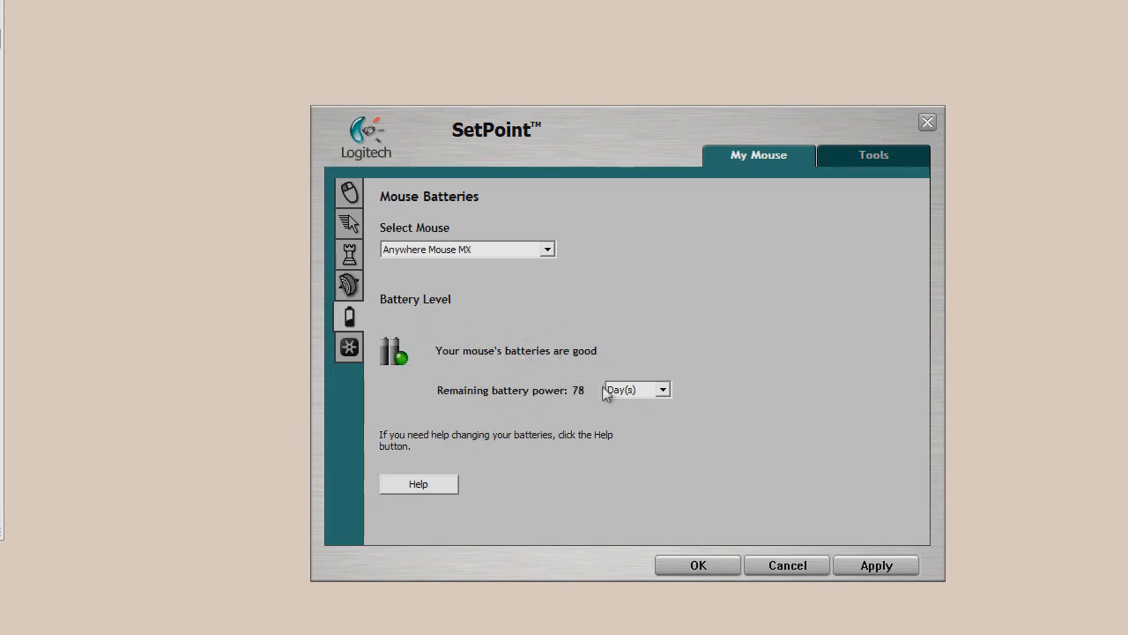
mouse_move(498, 399)
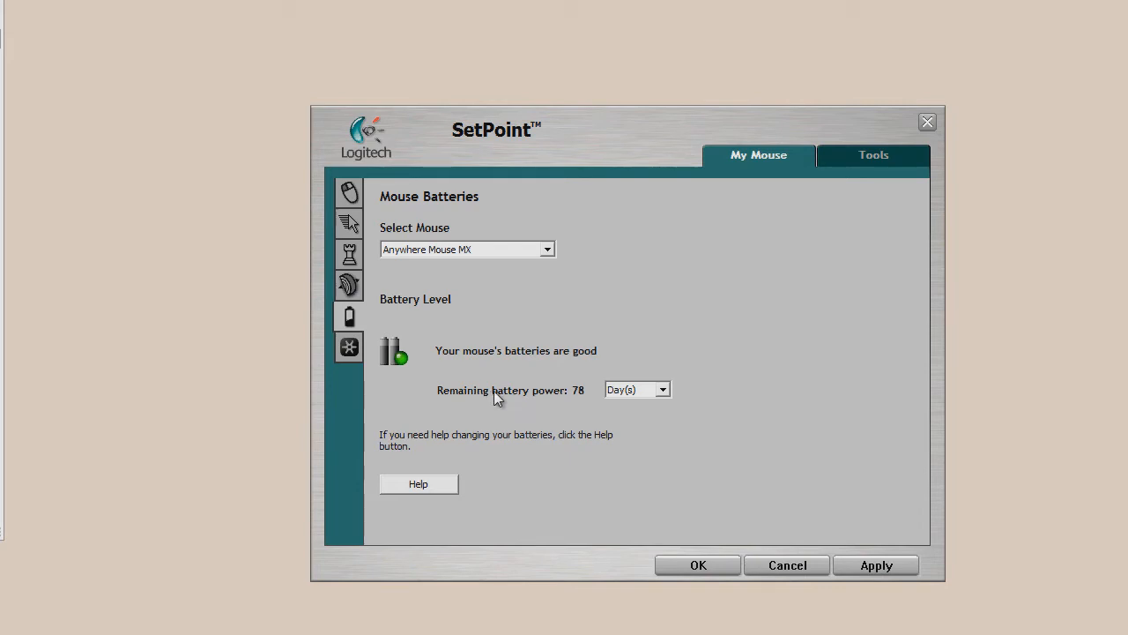
left_click(662, 390)
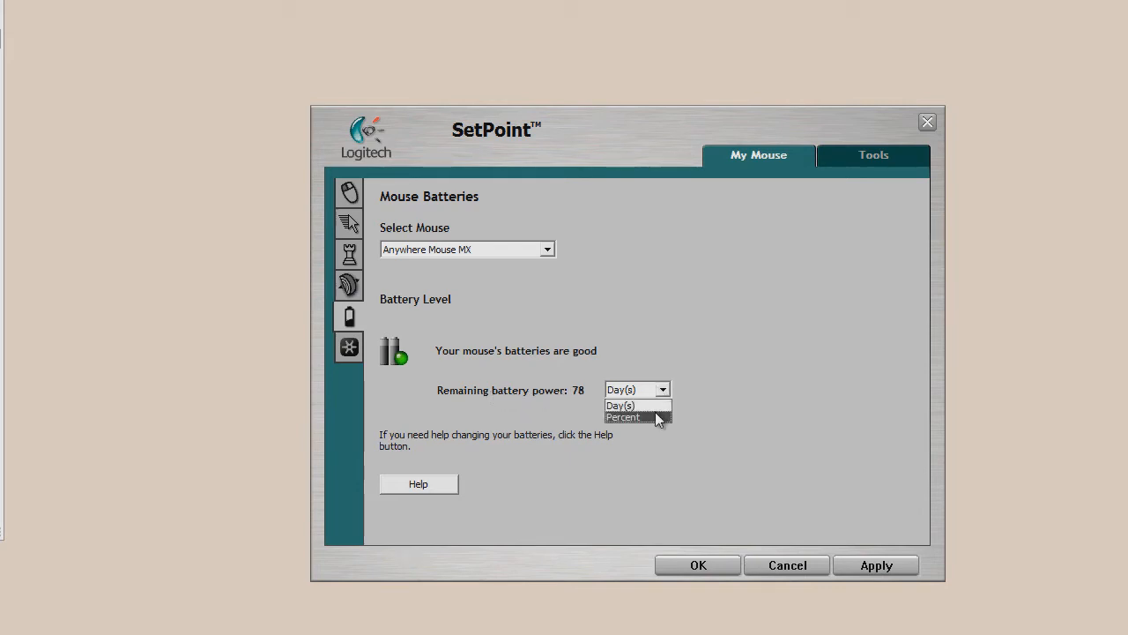
left_click(623, 417)
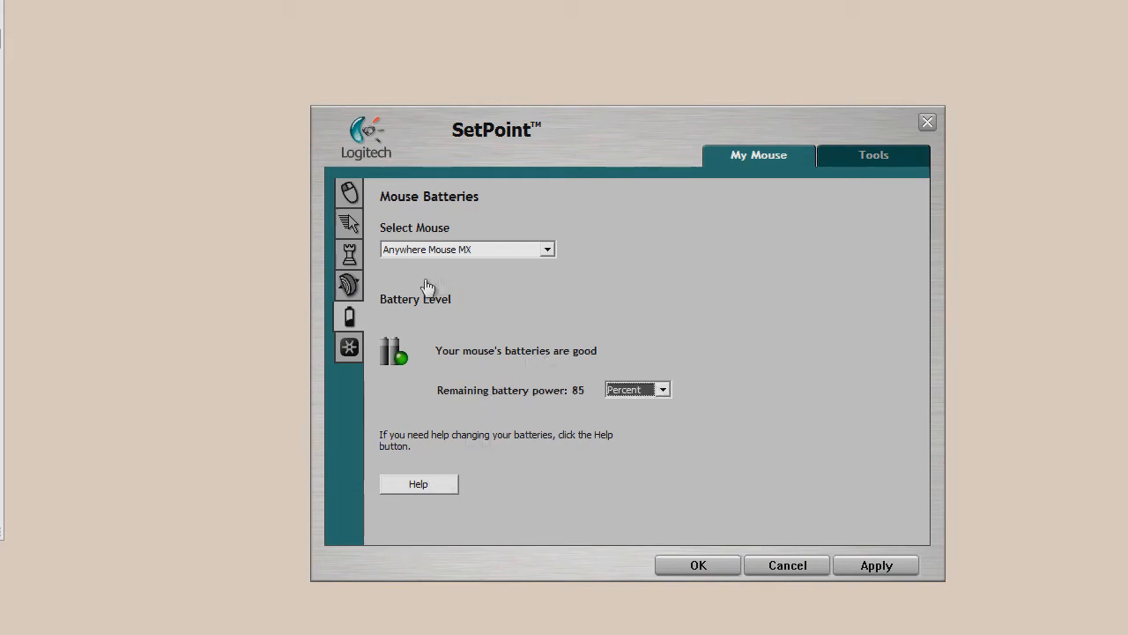
mouse_move(349, 347)
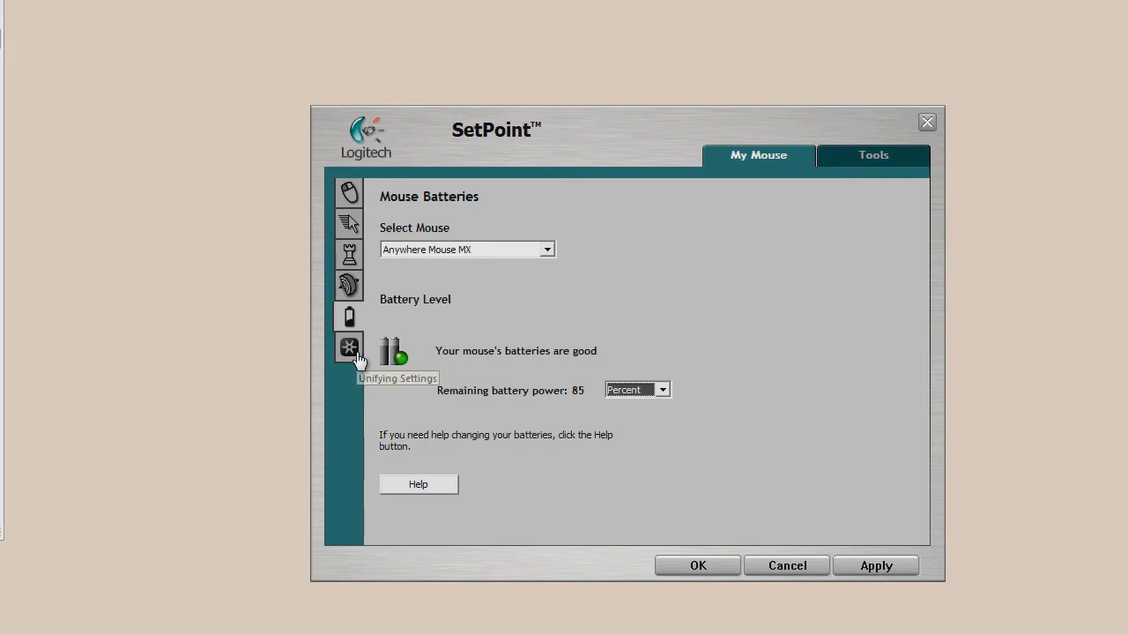
- Show the Unifying receiver settings page
left_click(350, 346)
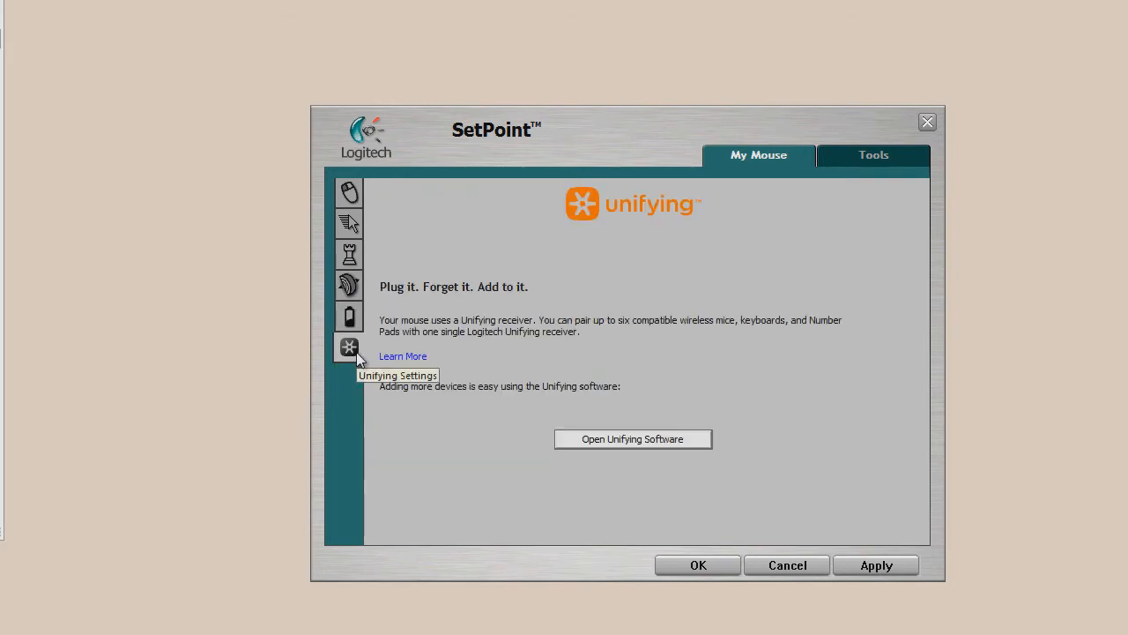
mouse_move(542, 255)
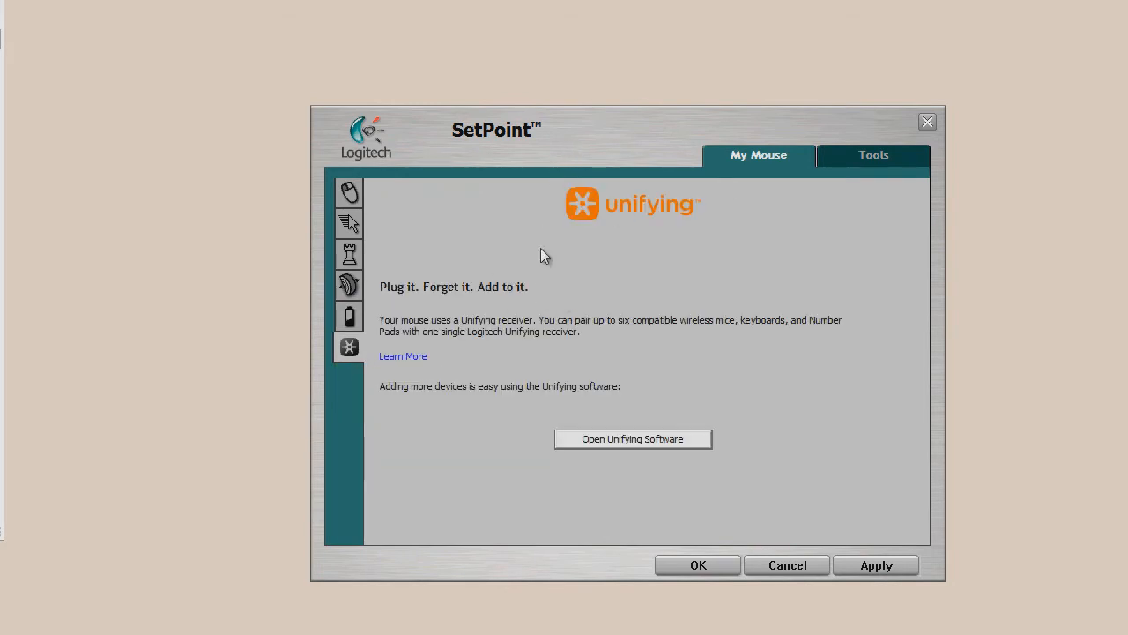
mouse_move(595, 410)
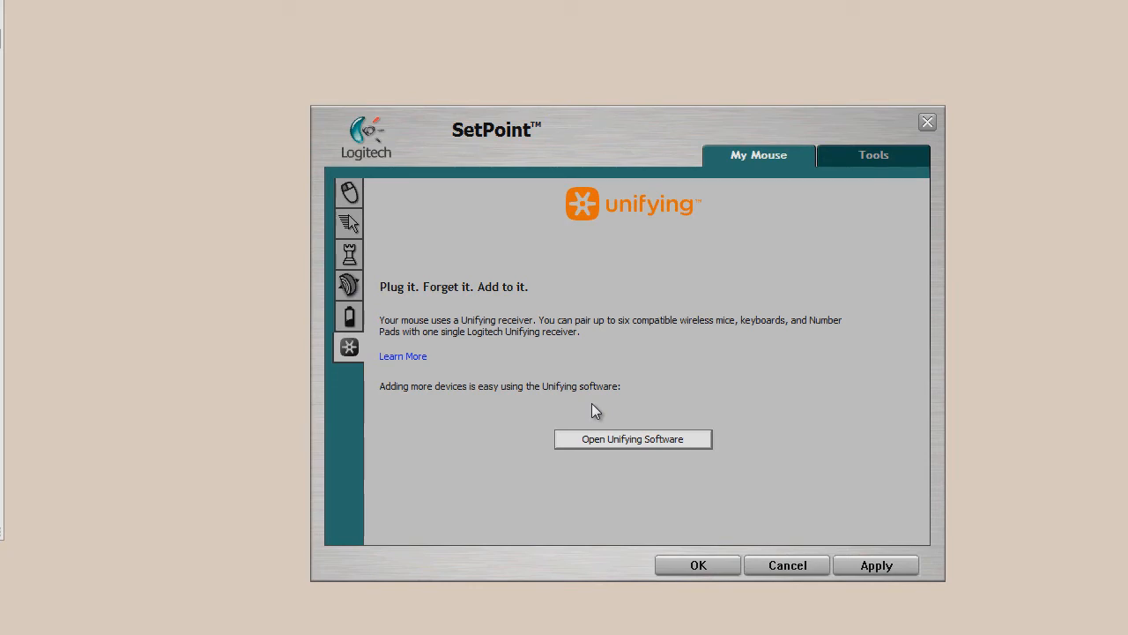
mouse_move(930, 321)
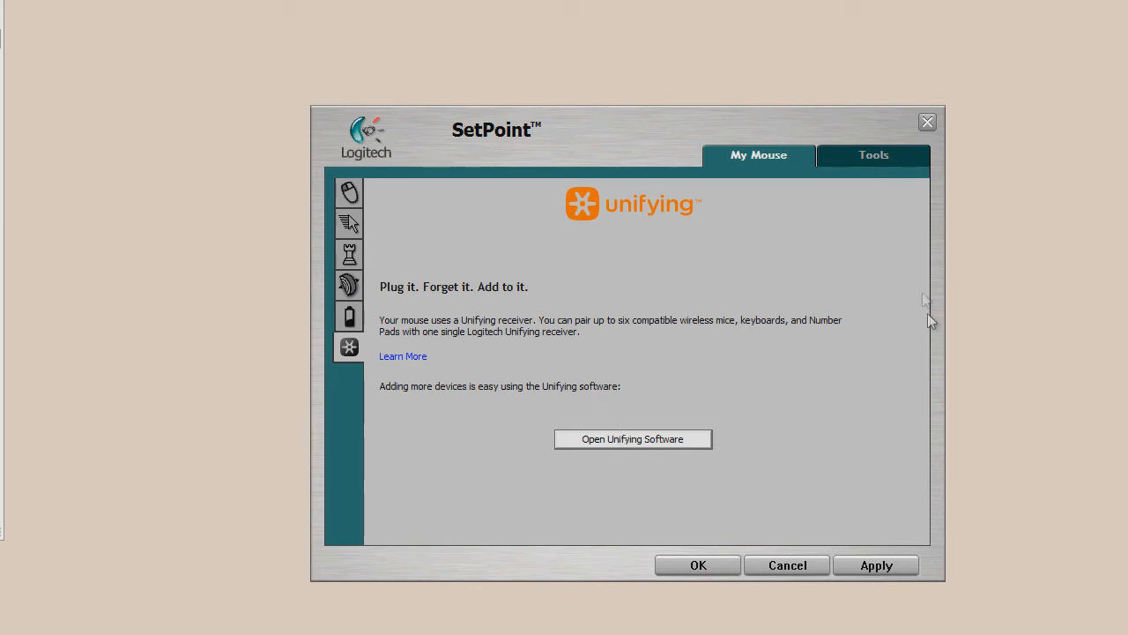
mouse_move(737, 592)
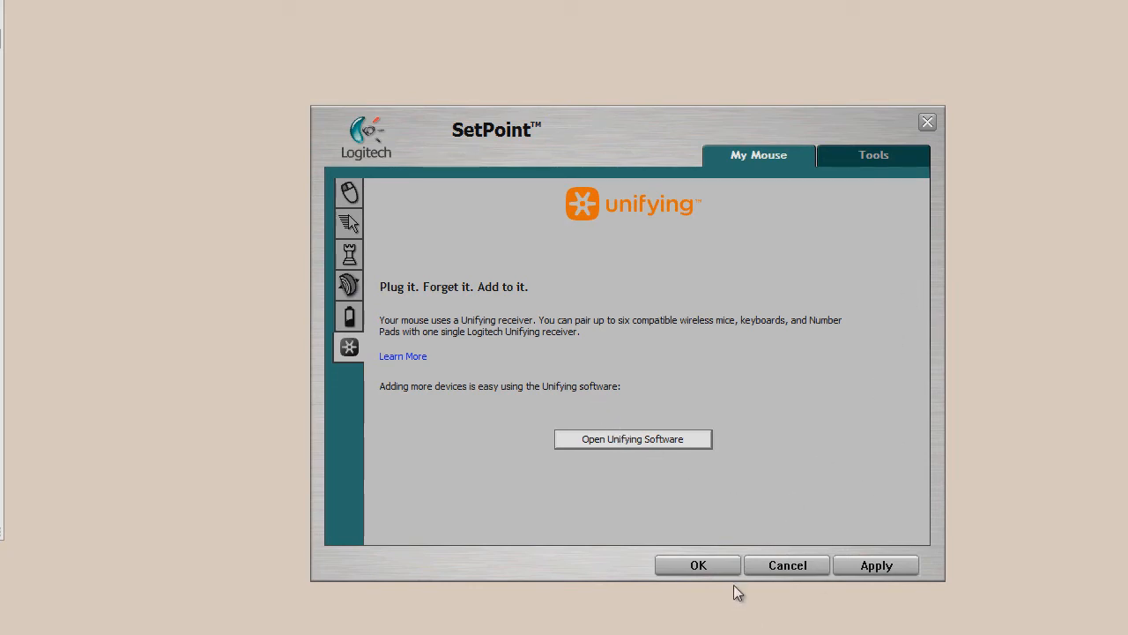